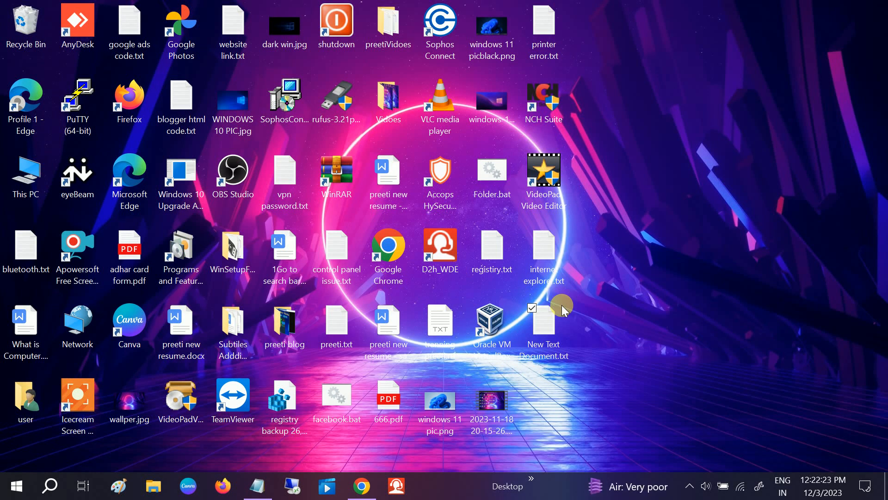
# - Create a blank 'New Text Document (2).txt' on the desktop via the desktop's New menu
pyautogui.click(491, 251)
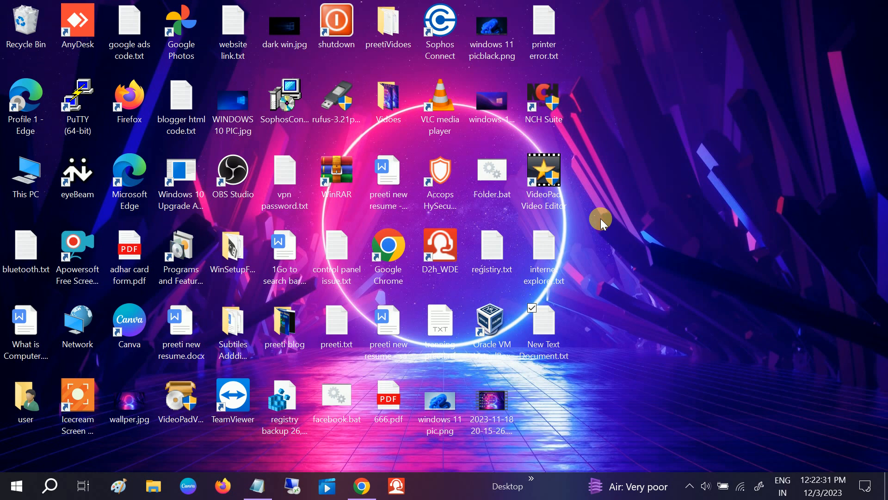
pyautogui.moveTo(632, 198)
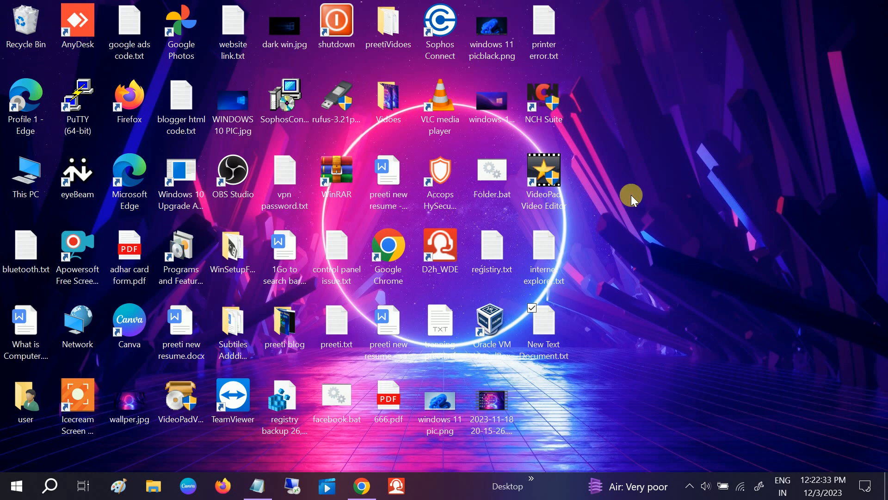
pyautogui.moveTo(667, 195)
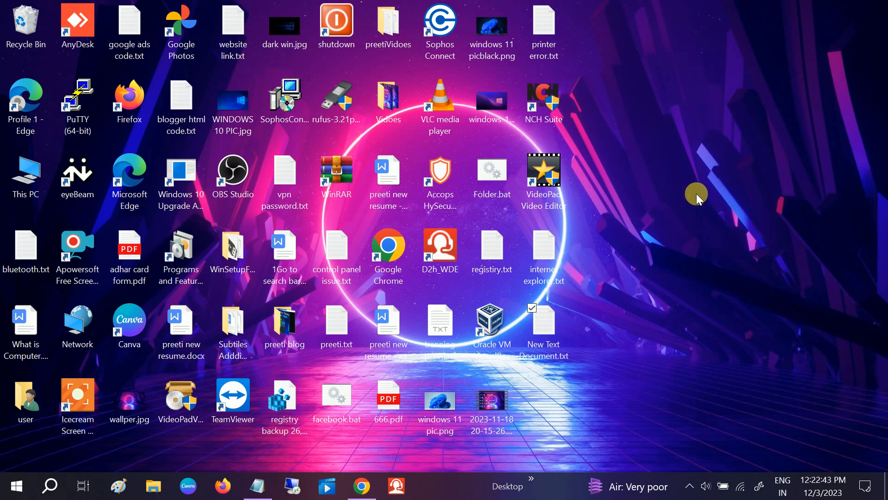
pyautogui.moveTo(642, 163)
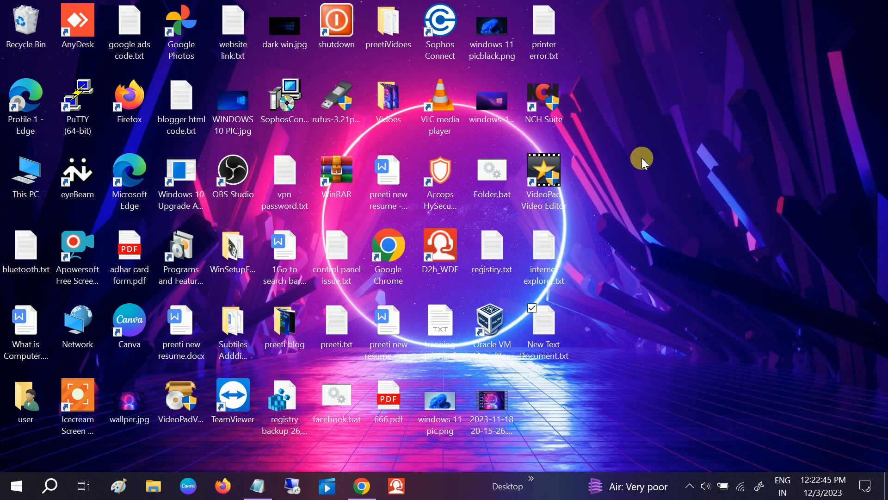
pyautogui.moveTo(623, 167)
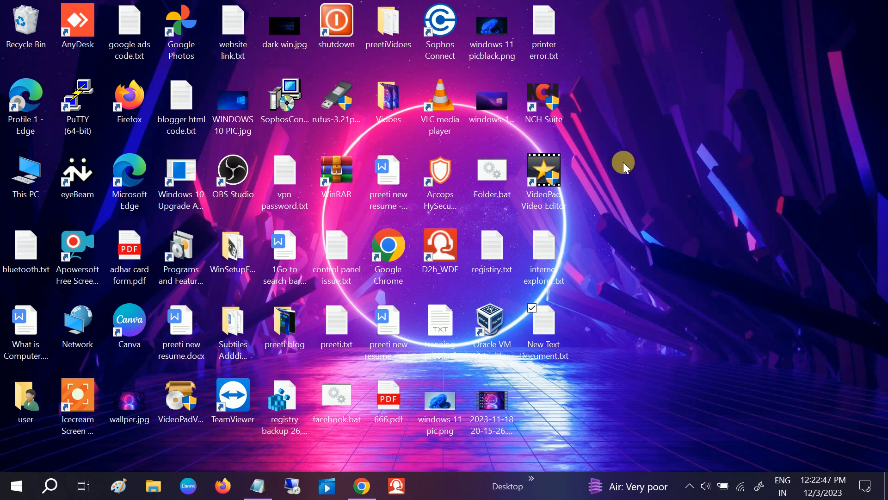
pyautogui.moveTo(547, 278)
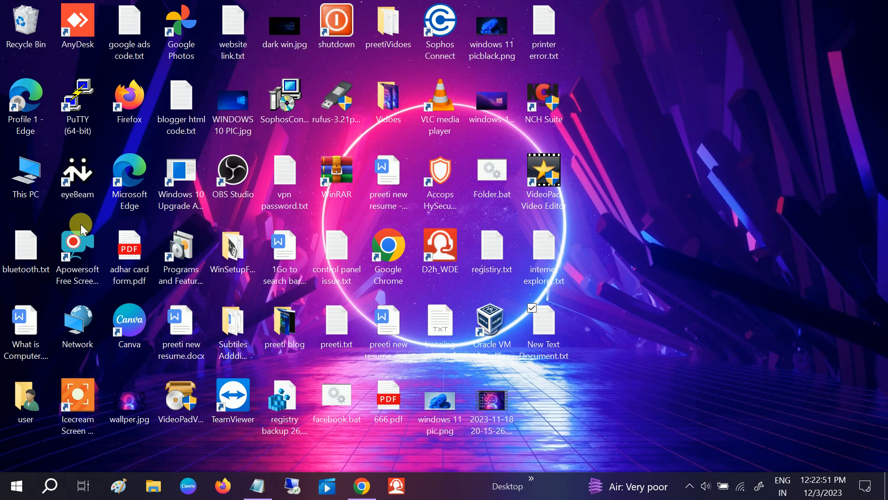
pyautogui.moveTo(91, 221)
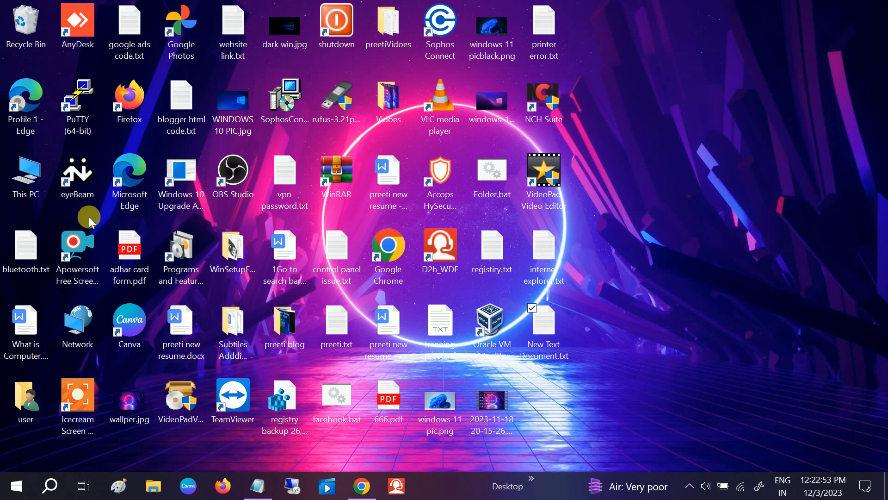
pyautogui.moveTo(662, 27)
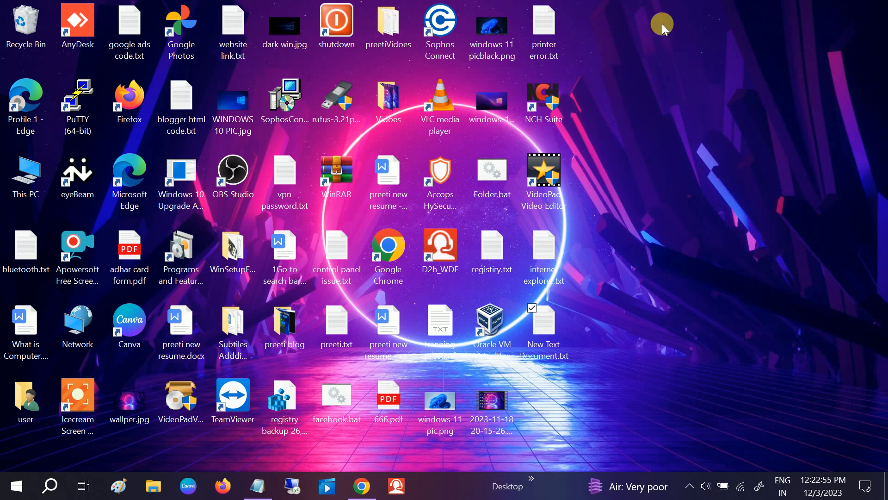
pyautogui.rightClick(662, 26)
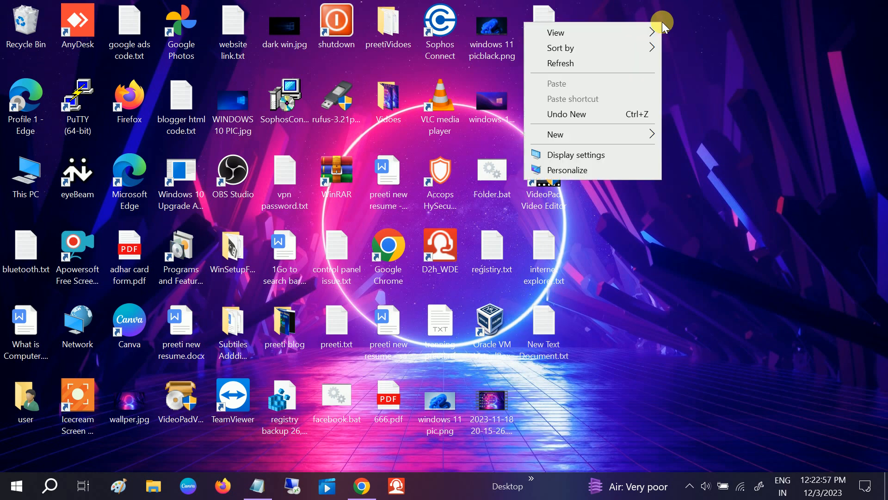
pyautogui.moveTo(605, 140)
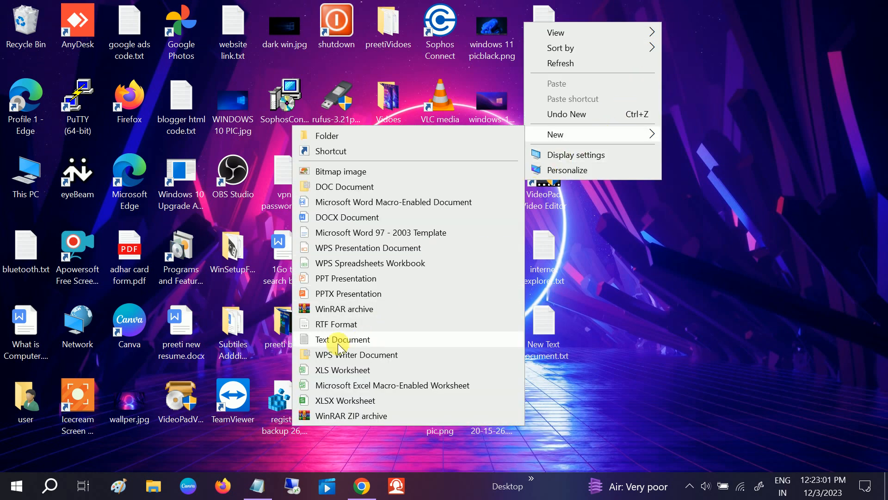
pyautogui.moveTo(352, 344)
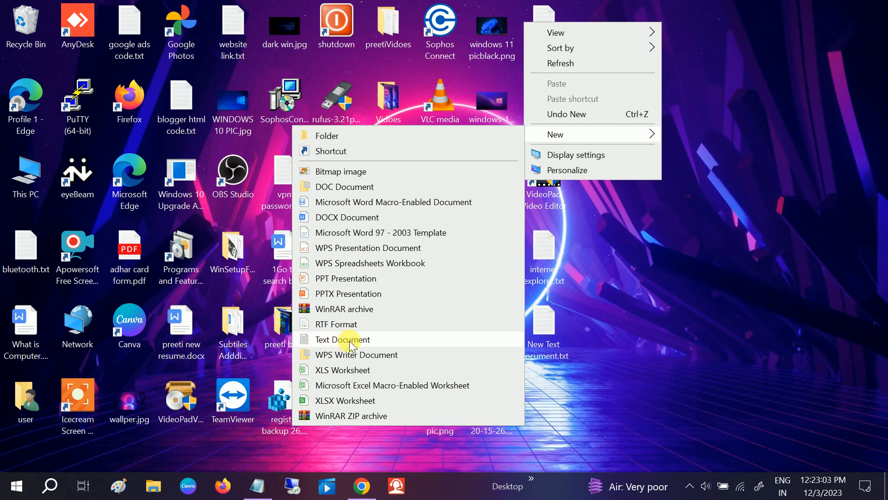
pyautogui.click(343, 338)
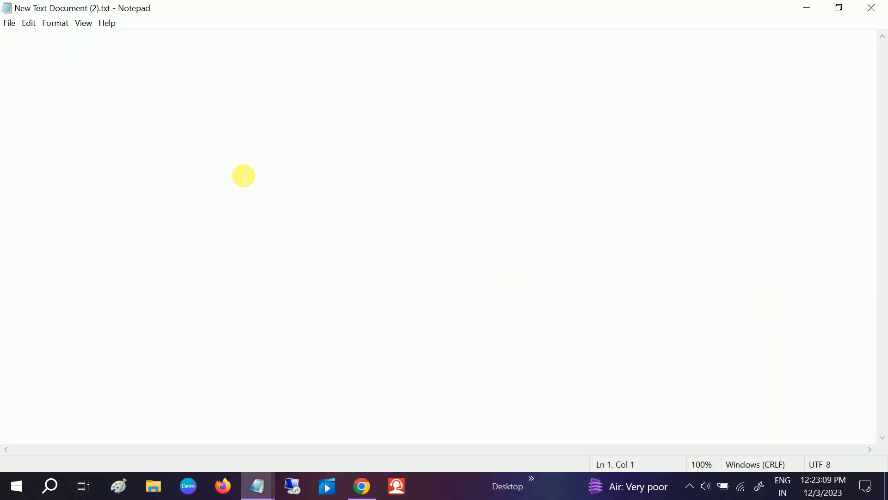
# - Write the line CreateObject("InternetExplorer.Application").Visible=true into the new document
pyautogui.write('CreateObject("InternetExplorer.Application").Visible=true')
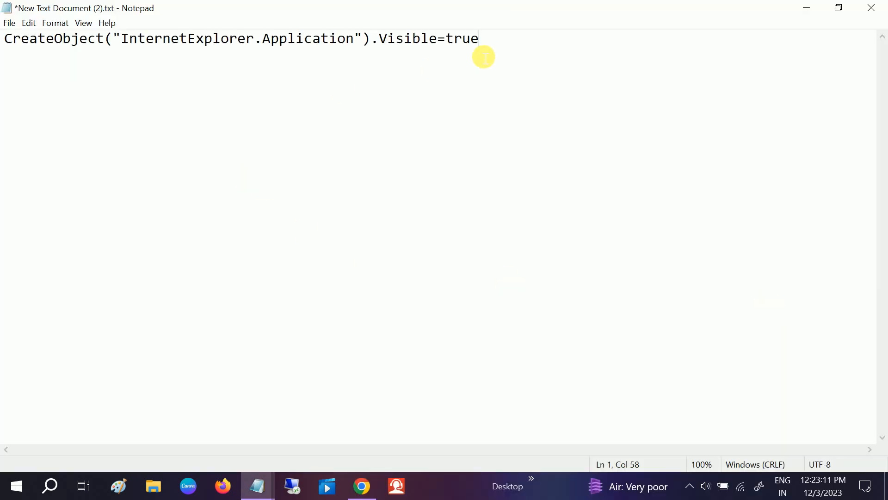
pyautogui.press('ctrl+a')
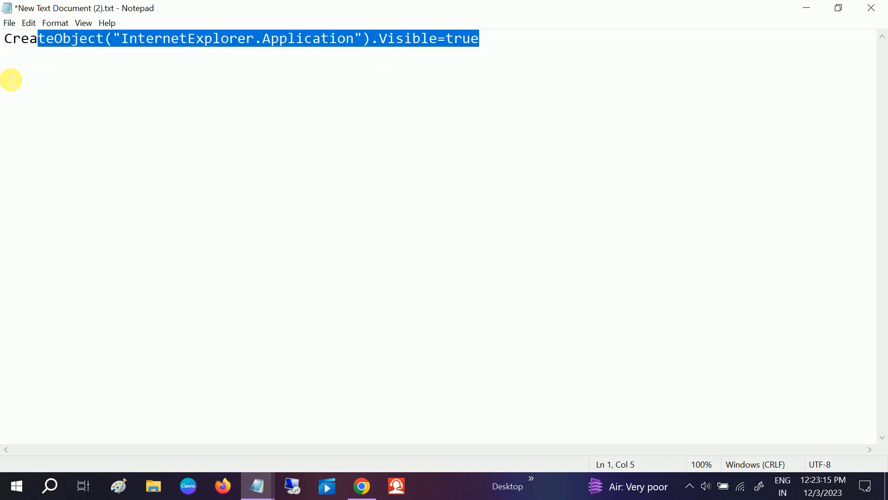
pyautogui.click(9, 23)
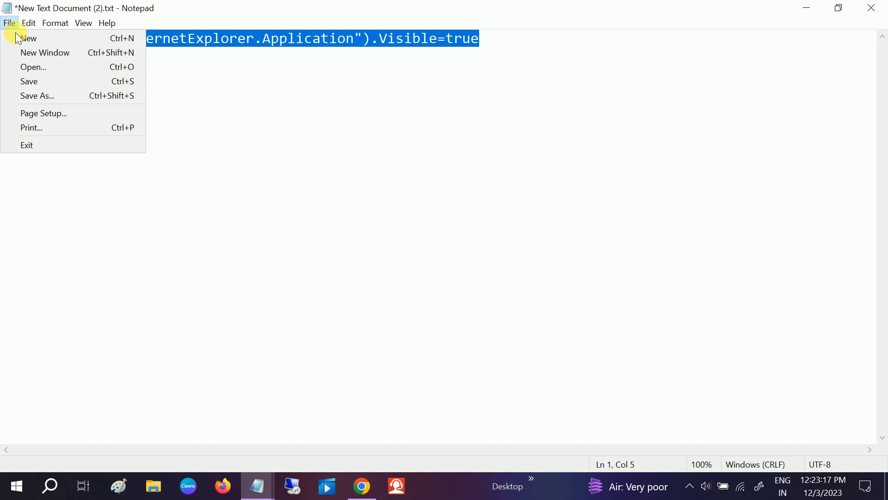
# - Save the document to the desktop as internetExplorer.vbs with Save as type All Files (*.*)
pyautogui.click(37, 95)
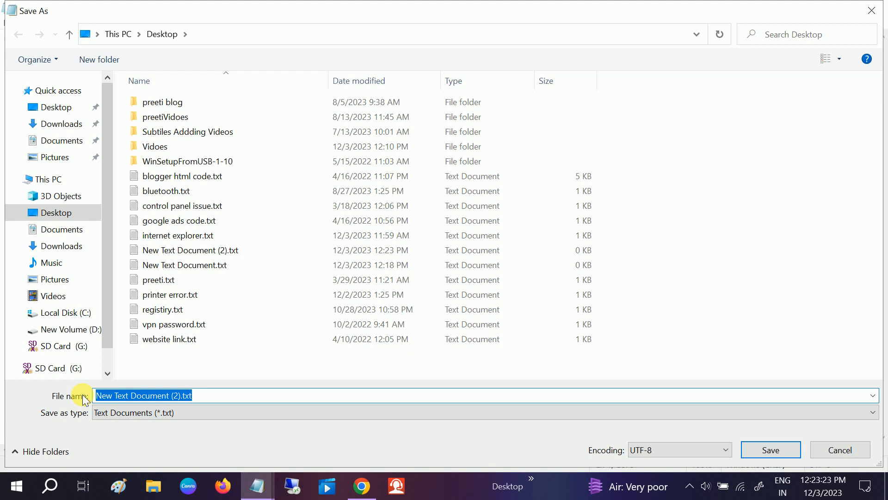
pyautogui.write('internet')
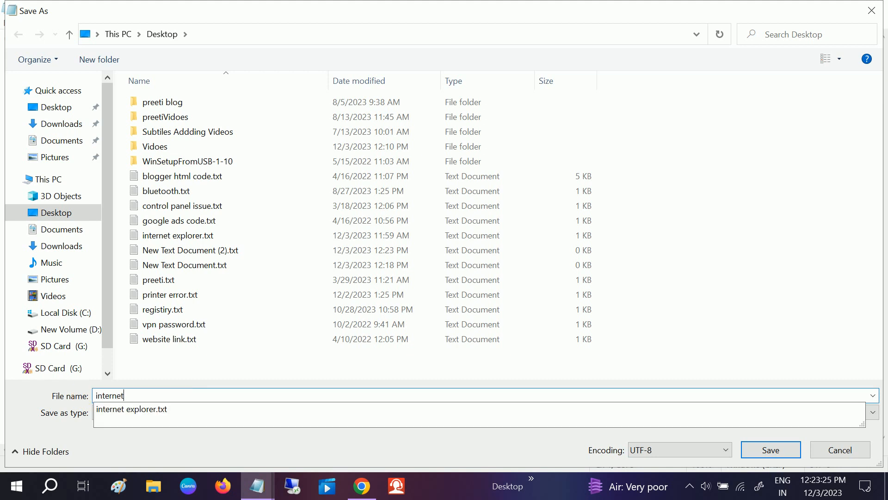
pyautogui.write('ex')
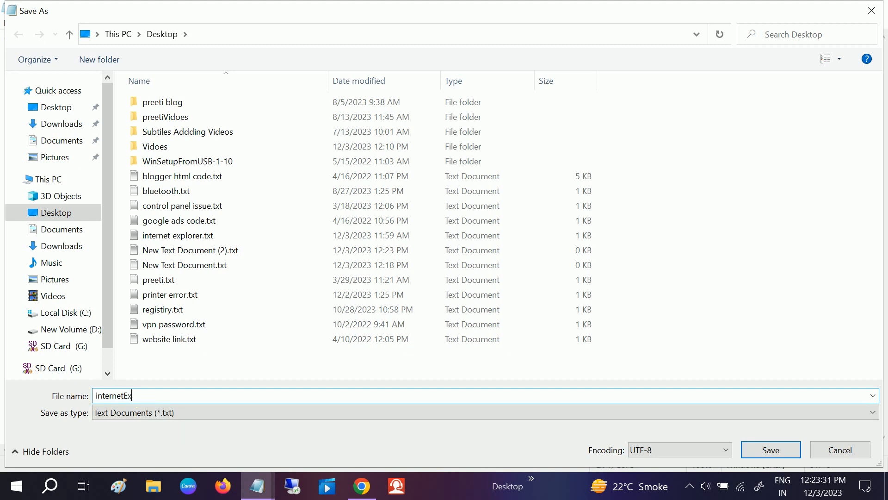
pyautogui.write('plorer')
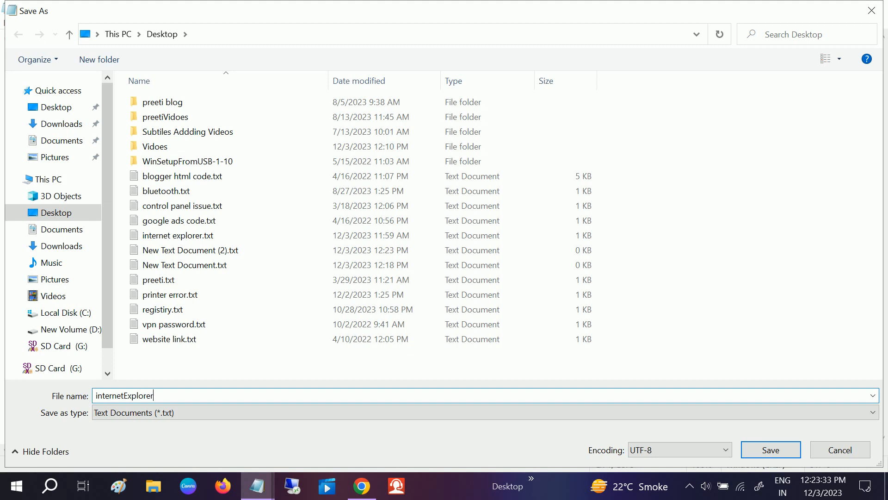
pyautogui.write('.vb')
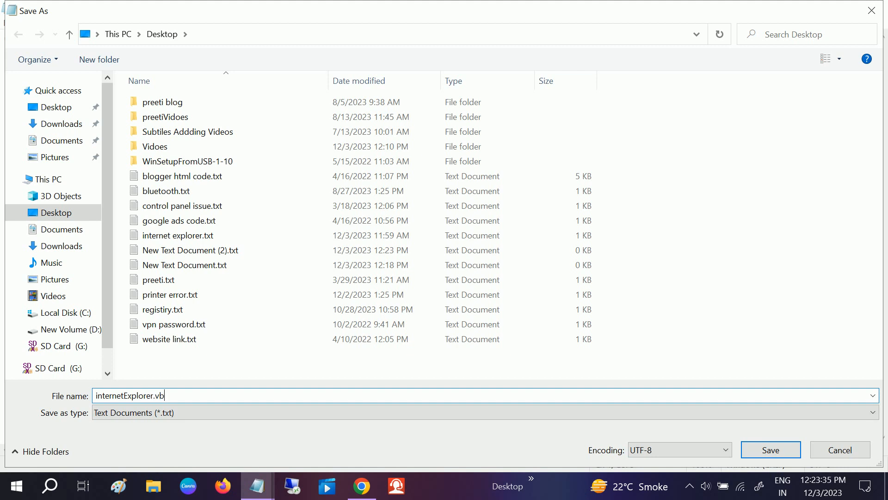
pyautogui.write('s')
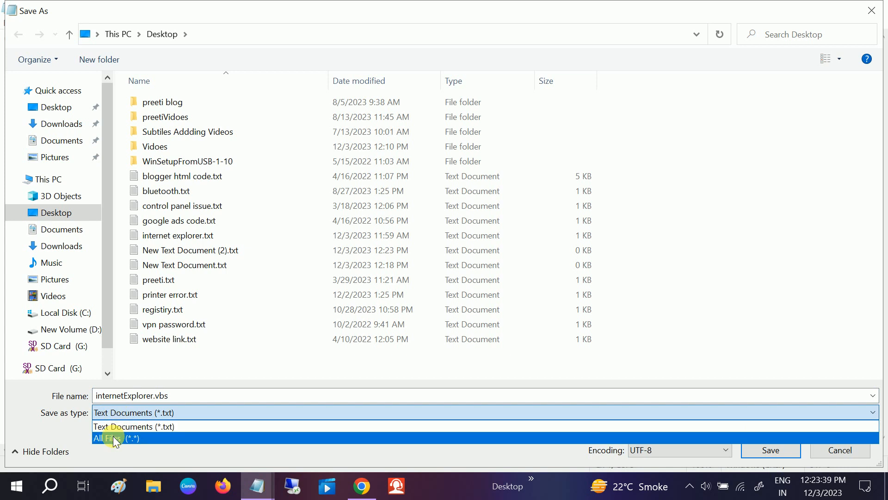
pyautogui.click(116, 437)
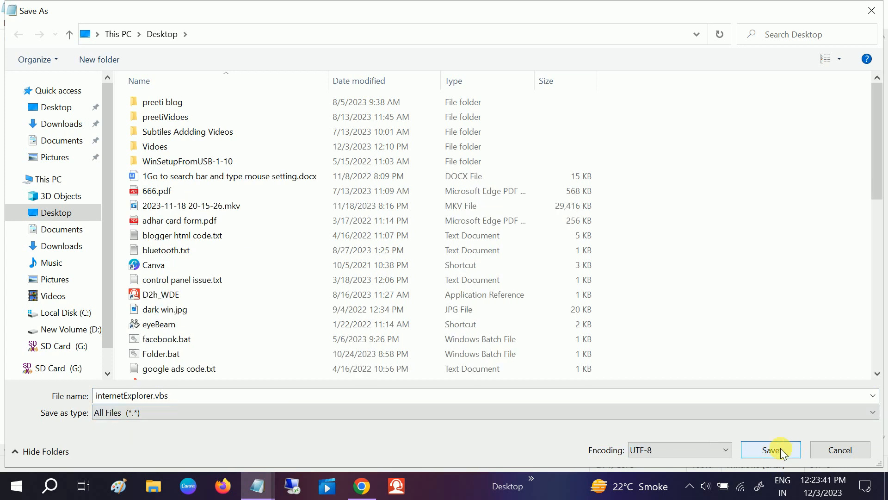
pyautogui.click(770, 449)
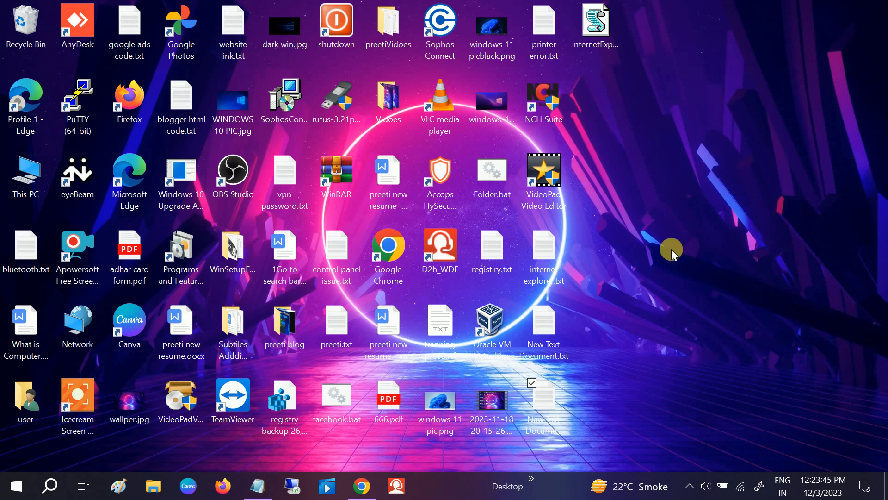
# - Show the Properties window of internetExplorer.vbs, a 57-byte VBScript file
pyautogui.click(595, 29)
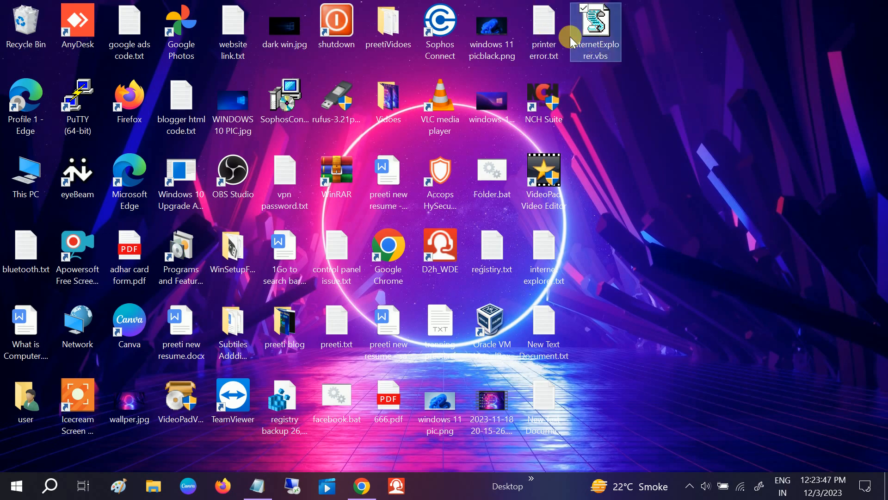
pyautogui.moveTo(595, 32)
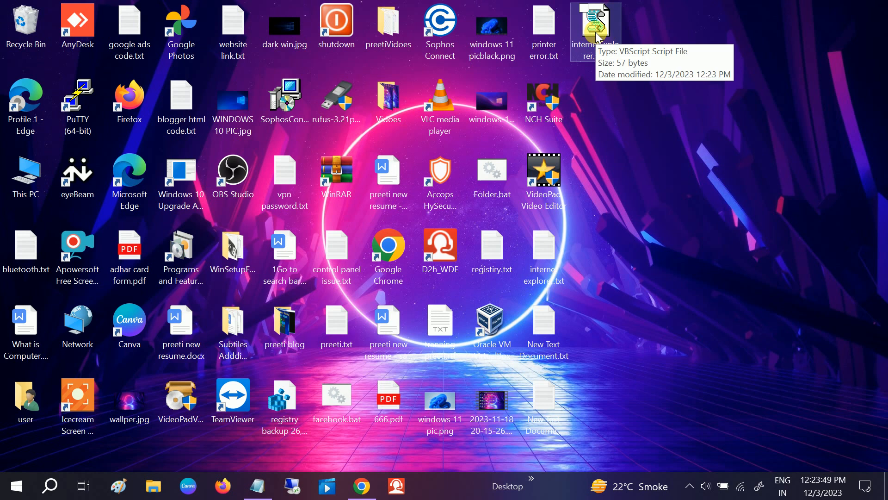
pyautogui.rightClick(595, 28)
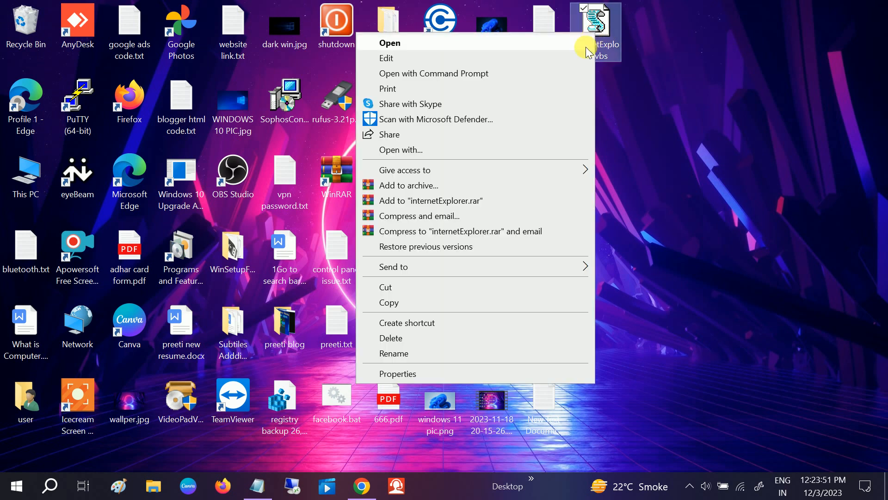
pyautogui.click(397, 372)
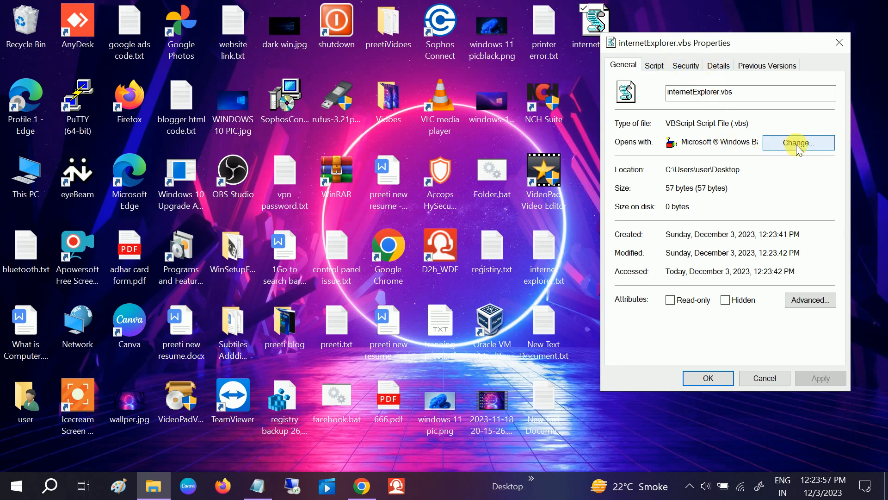
pyautogui.click(797, 143)
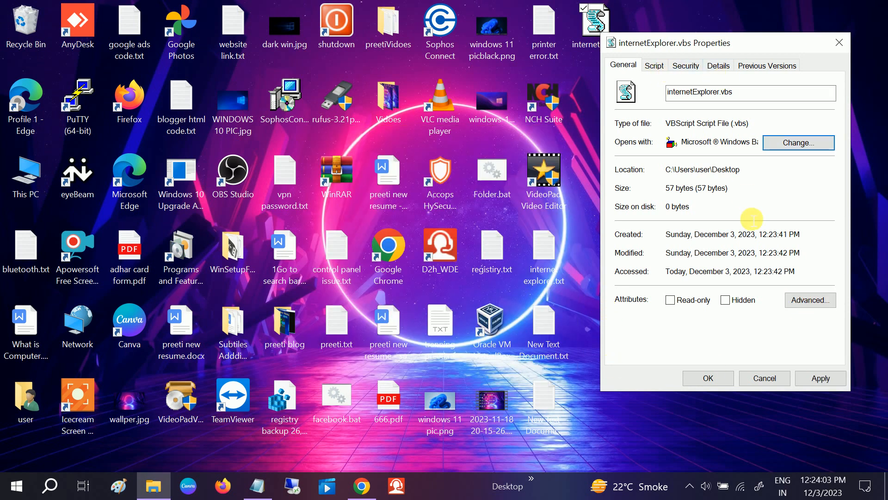
pyautogui.click(809, 300)
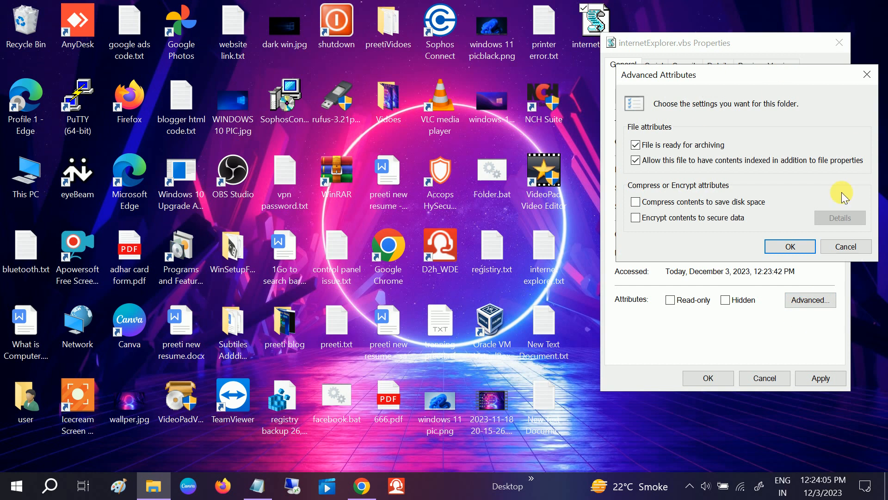
pyautogui.click(654, 66)
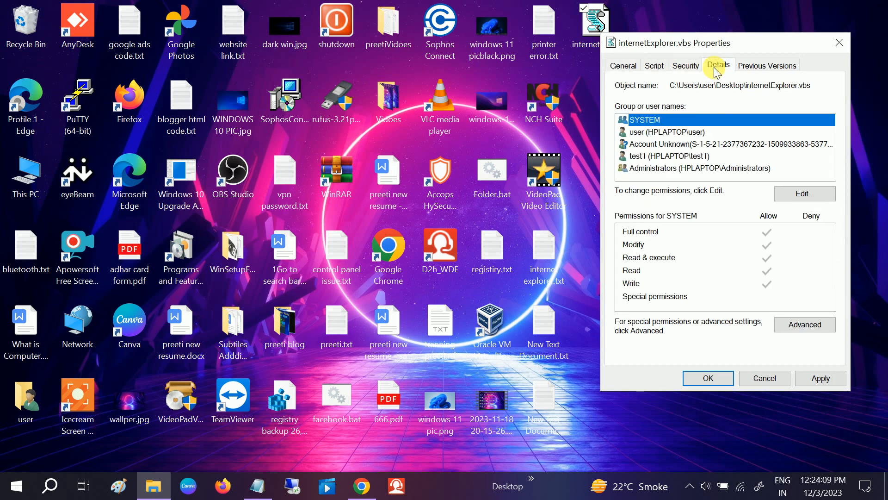
pyautogui.click(766, 65)
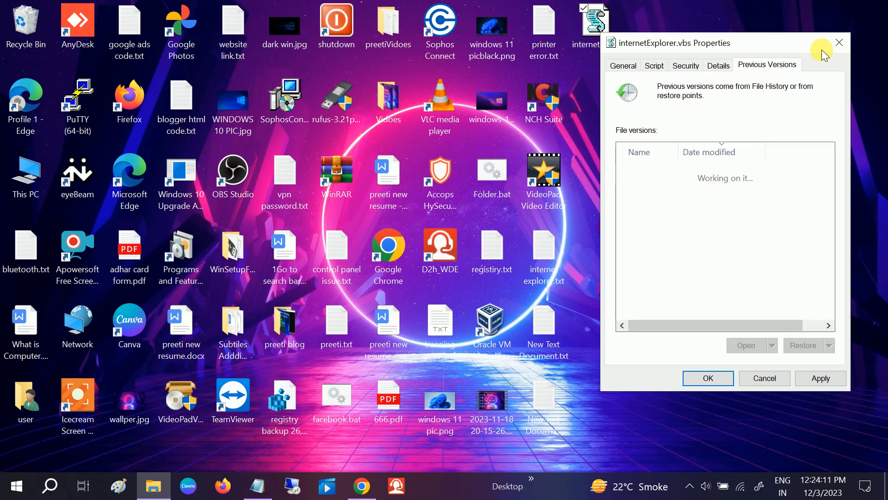
pyautogui.click(838, 43)
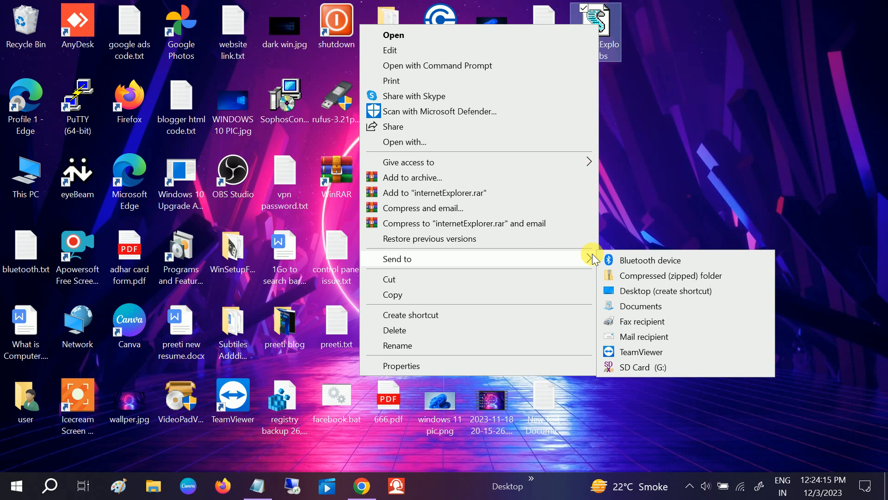
pyautogui.moveTo(640, 351)
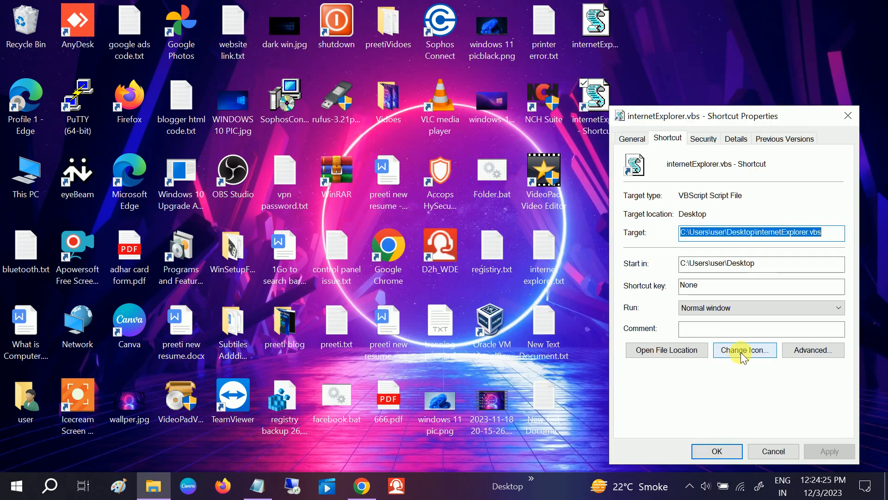
# - Give the internetExplorer.vbs shortcut a globe icon through its shortcut properties
pyautogui.click(744, 350)
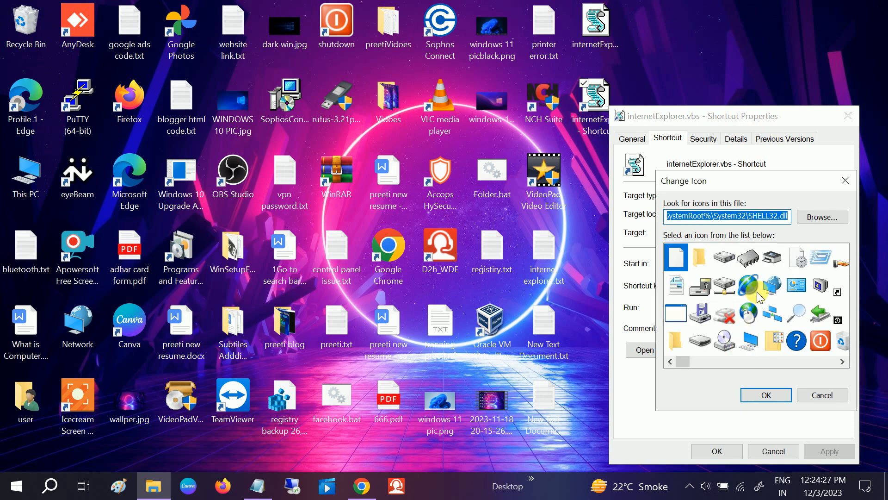
pyautogui.click(765, 395)
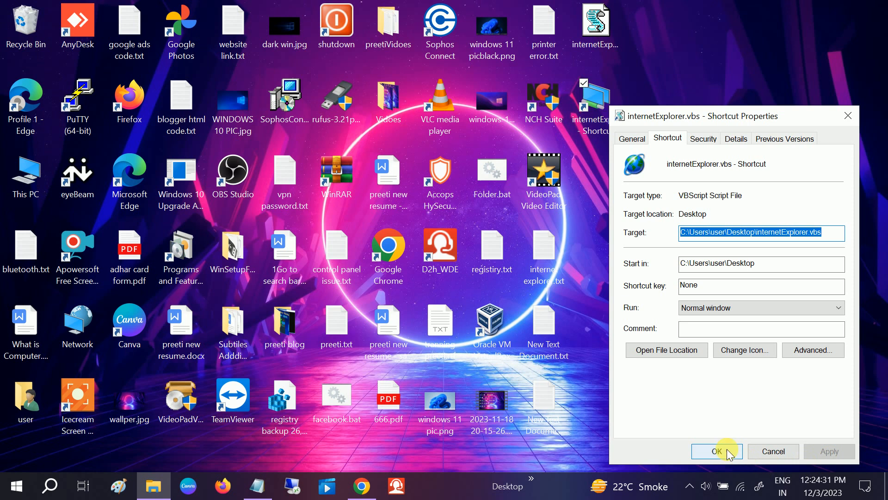
pyautogui.click(716, 450)
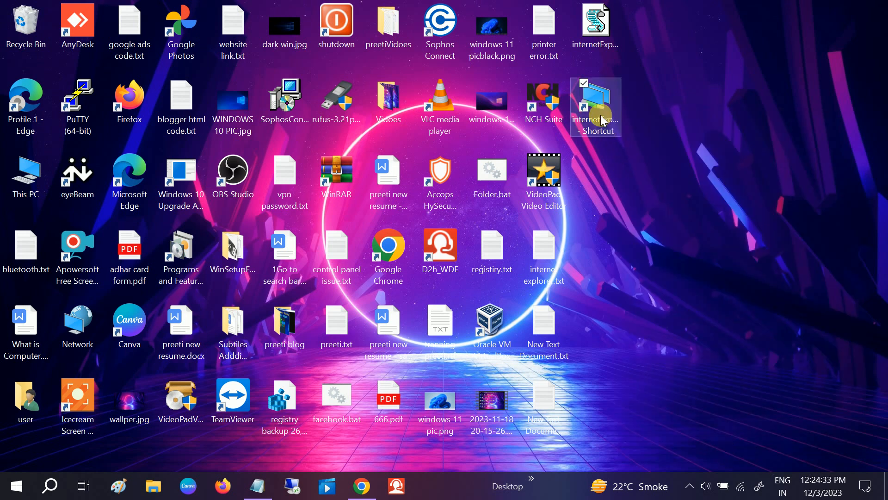
# - Replace the shortcut's icon with another system icon from the Change Icon list and apply it
pyautogui.rightClick(595, 107)
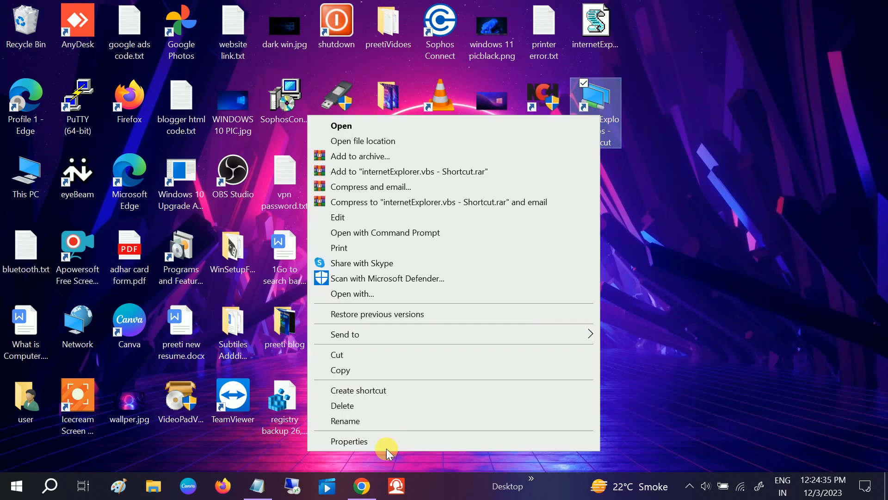
pyautogui.click(348, 440)
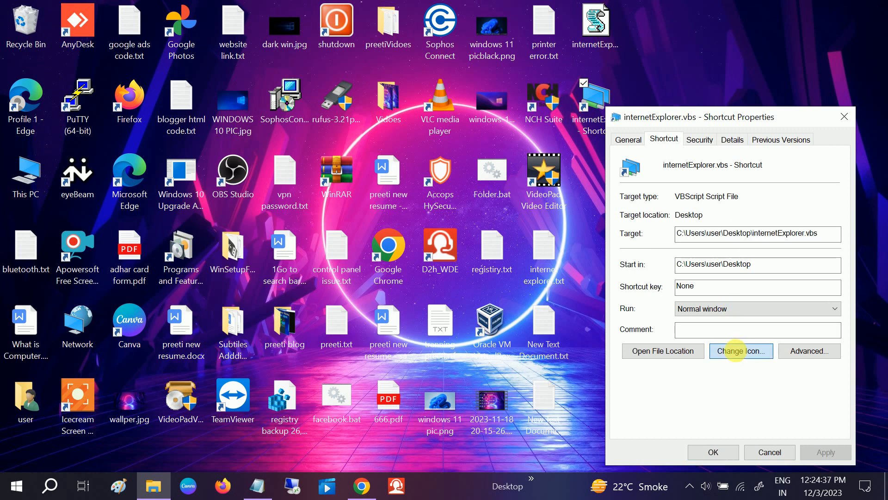
pyautogui.click(740, 350)
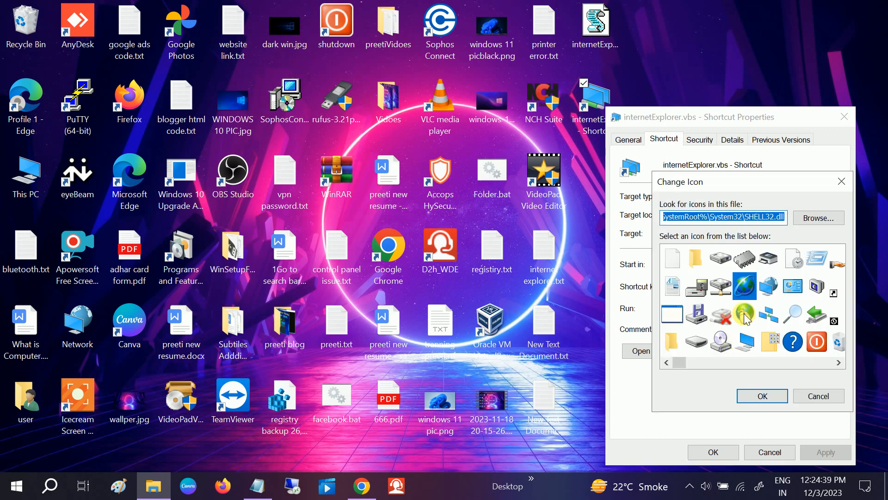
pyautogui.hscroll(3)
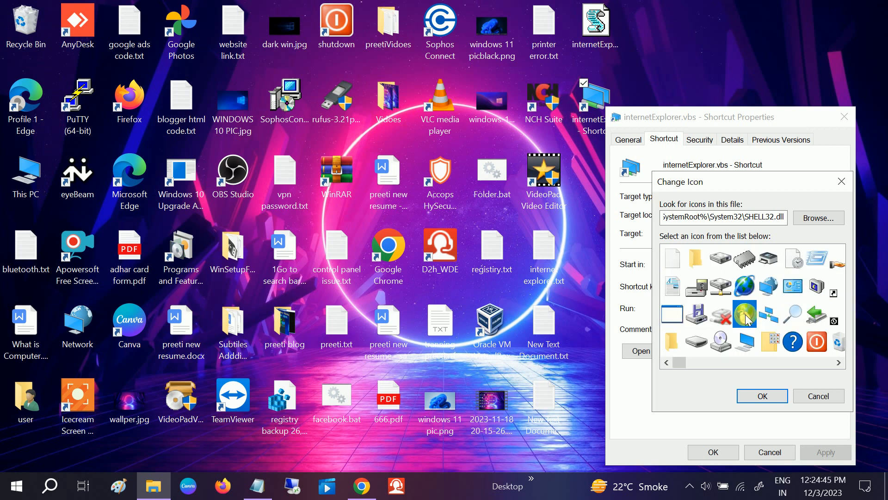
pyautogui.click(745, 287)
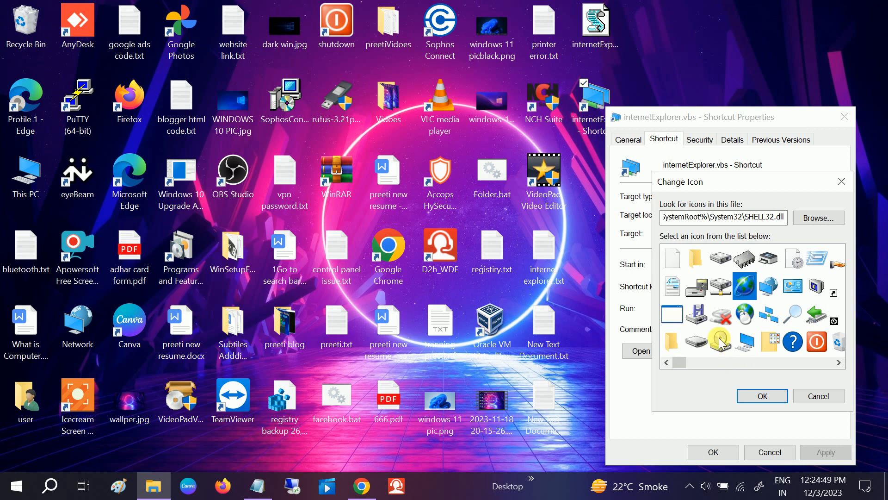
pyautogui.click(762, 395)
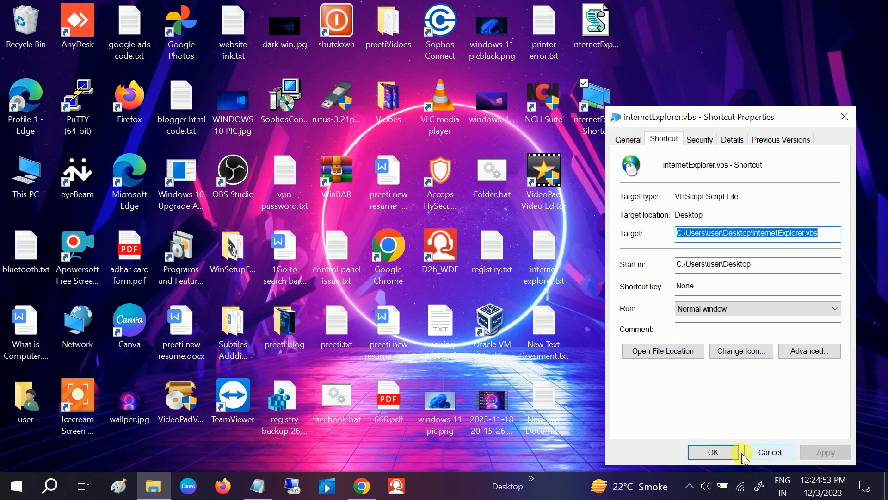
pyautogui.click(712, 451)
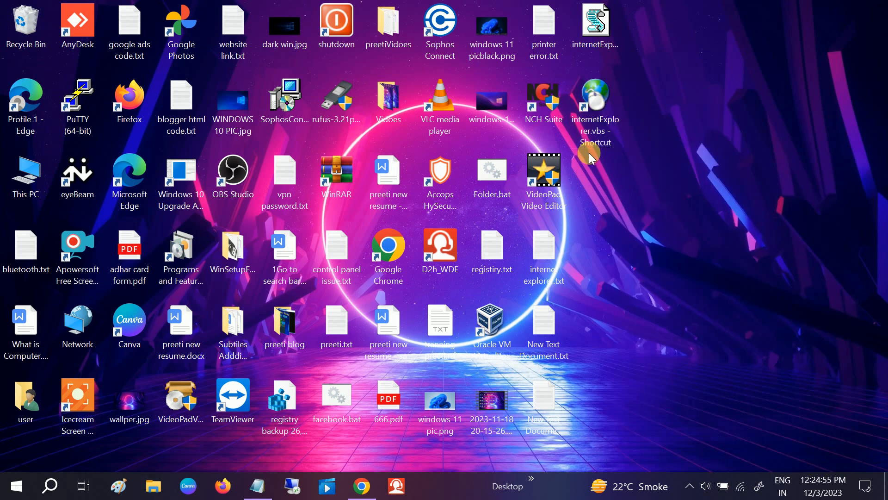
pyautogui.click(594, 105)
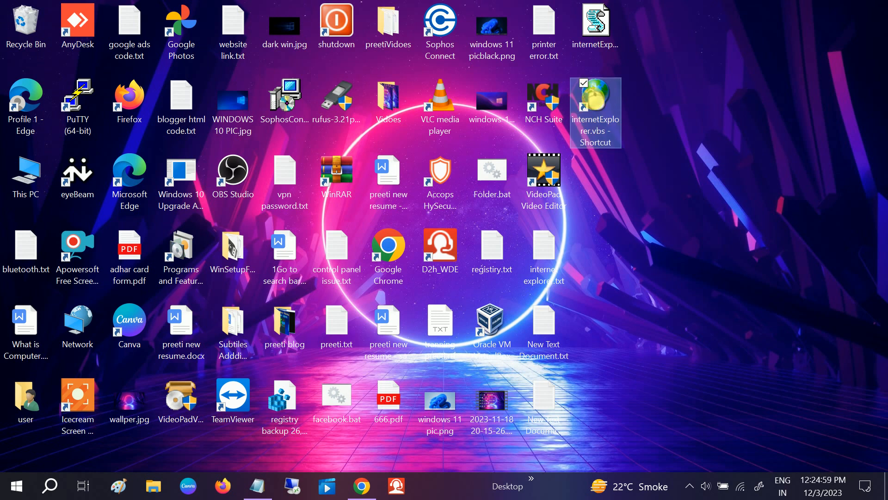
# - Launch Internet Explorer from the shortcut, search 'gogle' and reach Google's Chrome download page
pyautogui.doubleClick(594, 105)
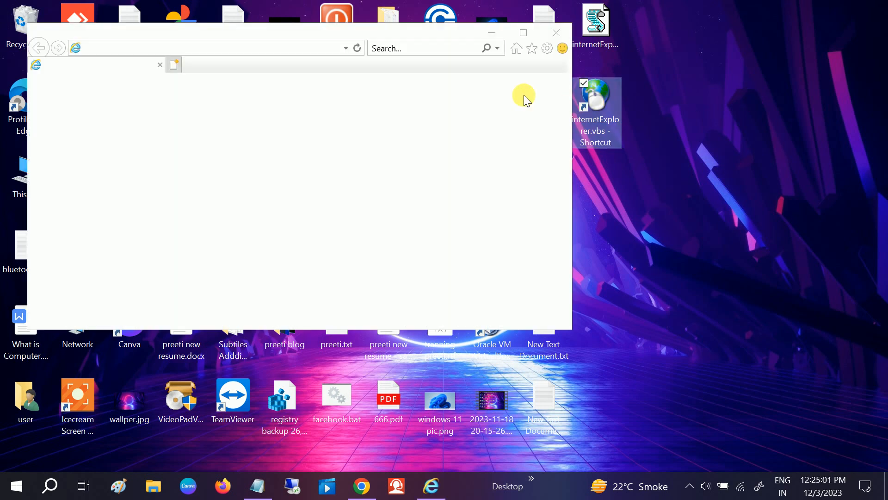
pyautogui.click(521, 33)
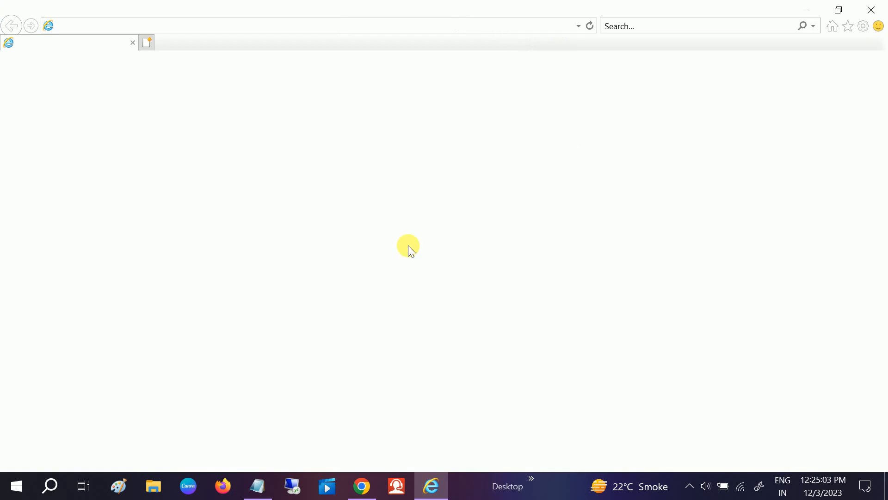
pyautogui.write('gogle chrome')
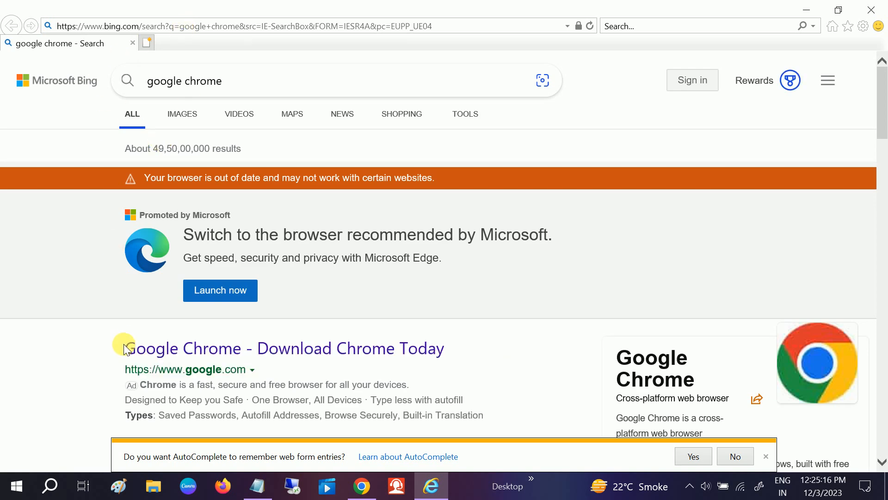
pyautogui.scroll(-3)
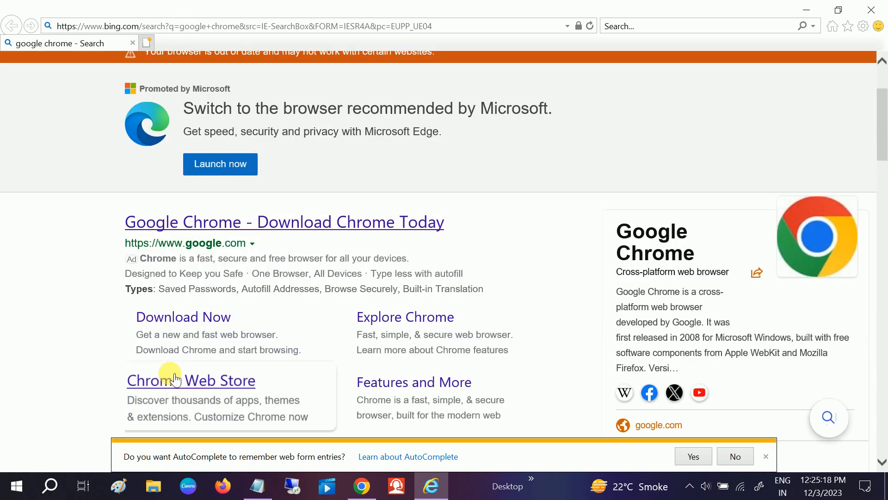
pyautogui.scroll(-3)
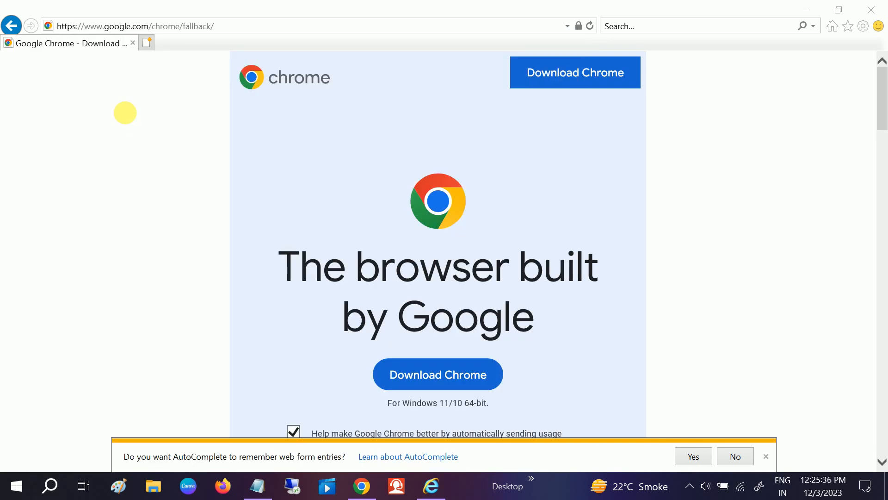
# - Review the browser's add-ons in Manage Add-ons, viewing and closing its help page
pyautogui.click(242, 80)
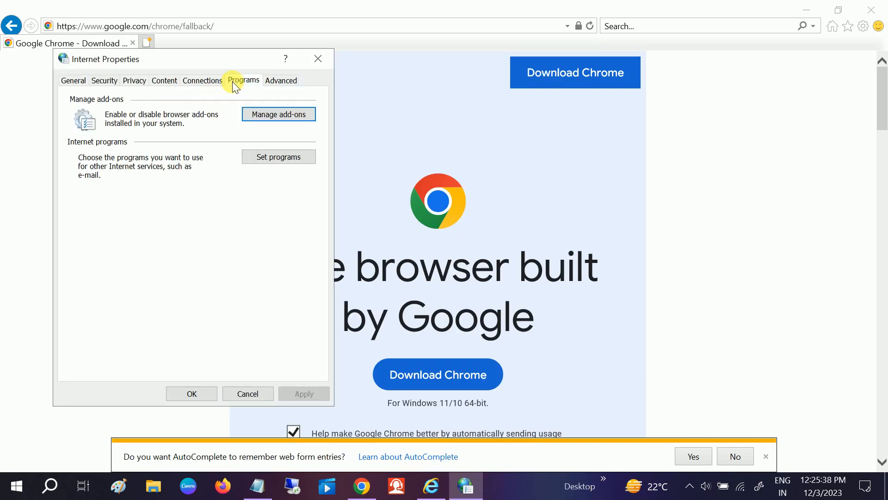
pyautogui.click(278, 114)
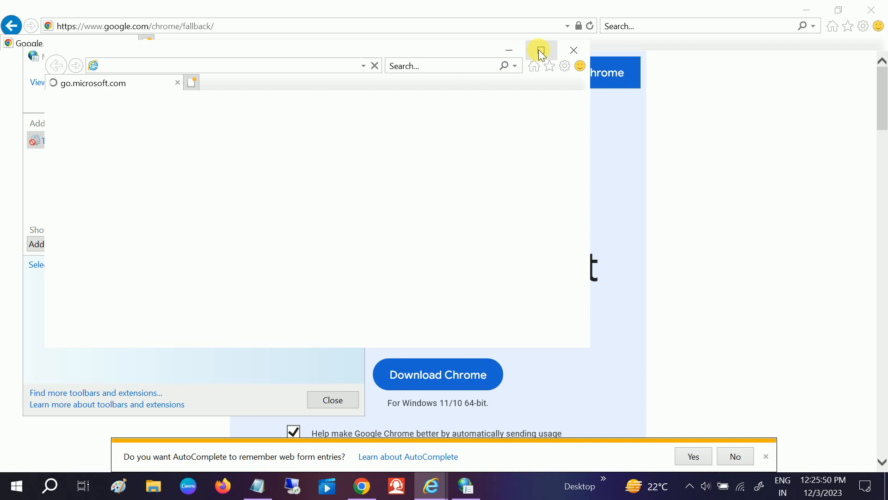
pyautogui.click(540, 50)
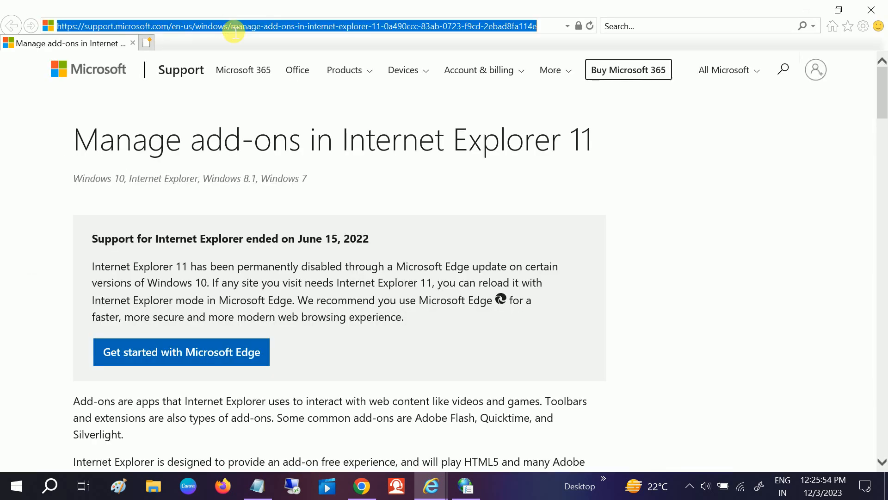
pyautogui.click(11, 26)
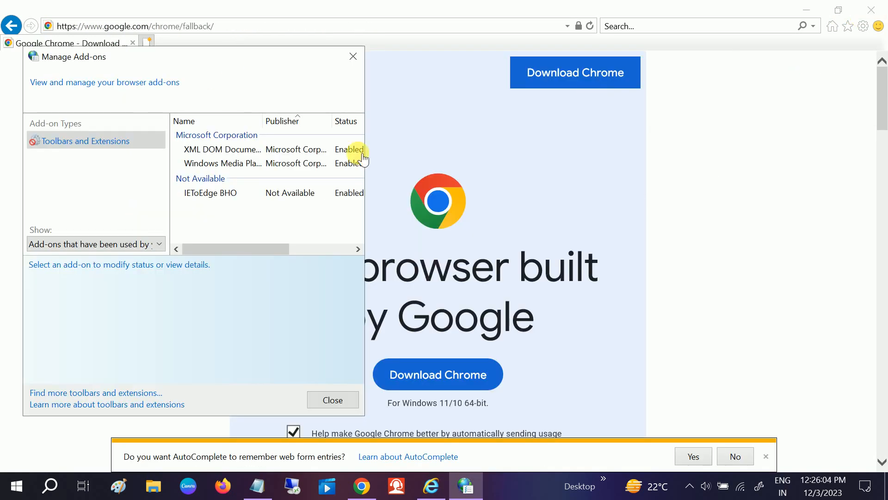
# - Close the add-on manager and Internet Explorer, returning to the desktop
pyautogui.click(332, 399)
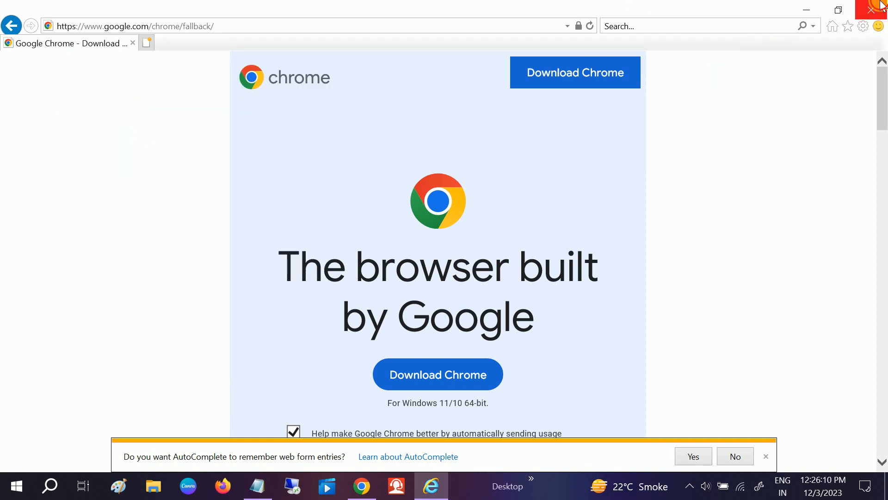
pyautogui.click(880, 9)
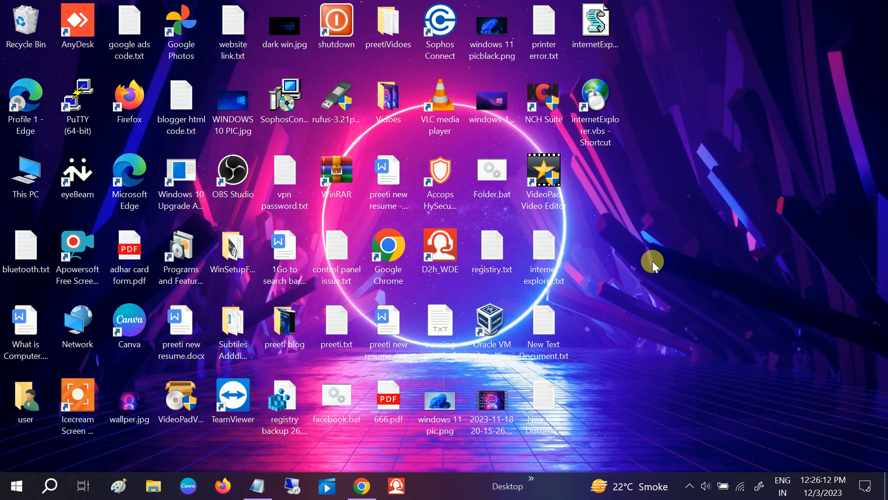